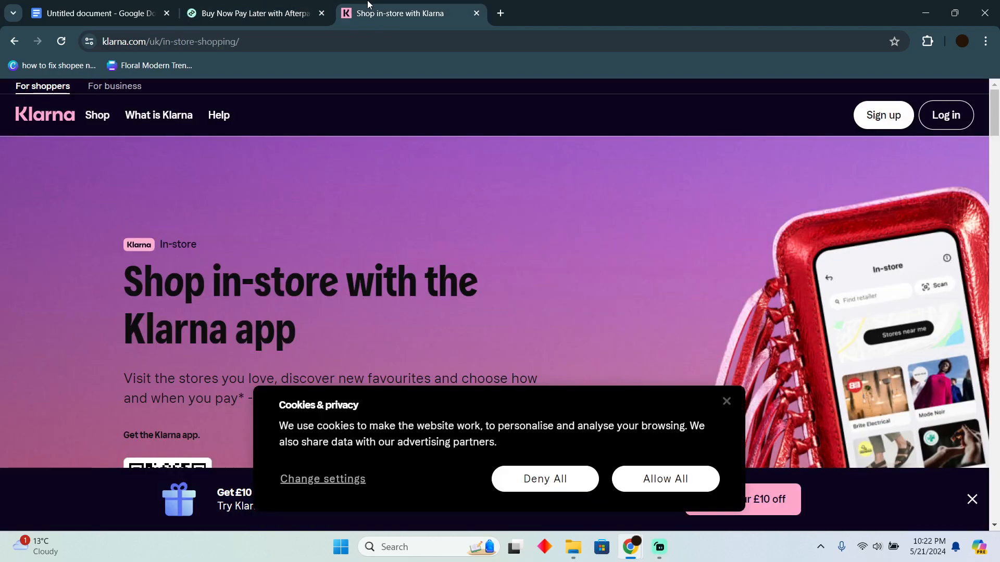
- Browse the Afterpay and Klarna sites, then switch to the comparison table document
scroll(down, 3)
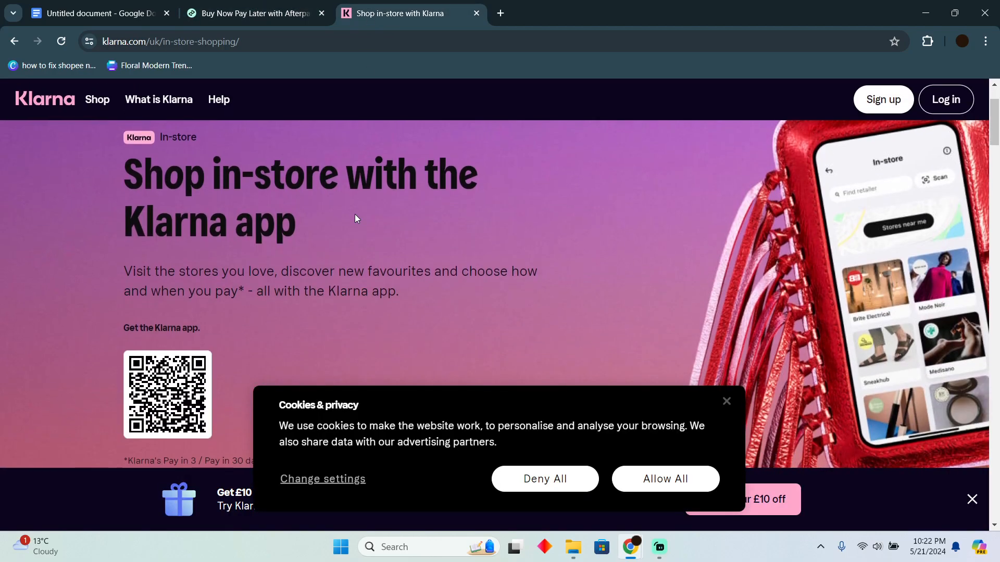
click(249, 13)
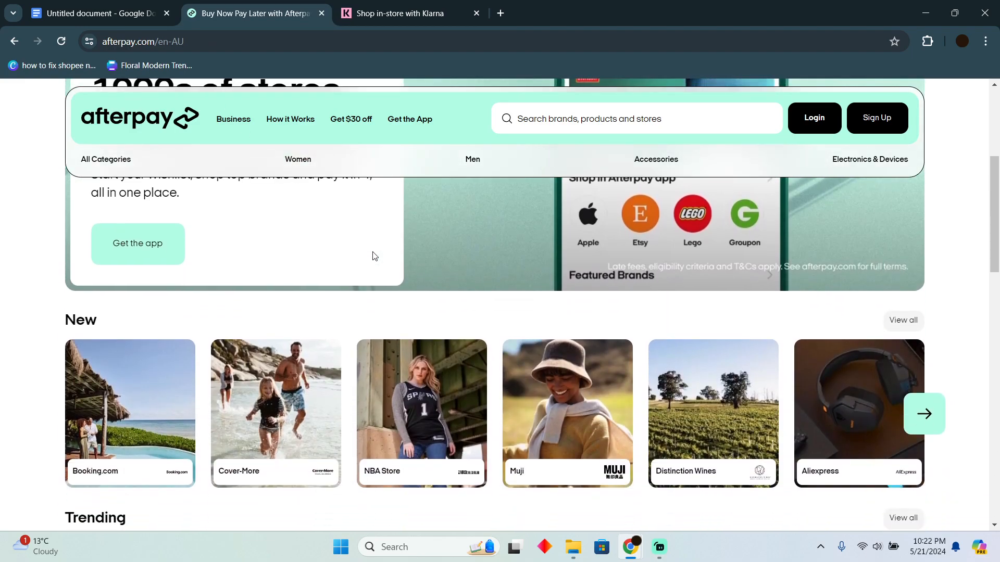
click(395, 13)
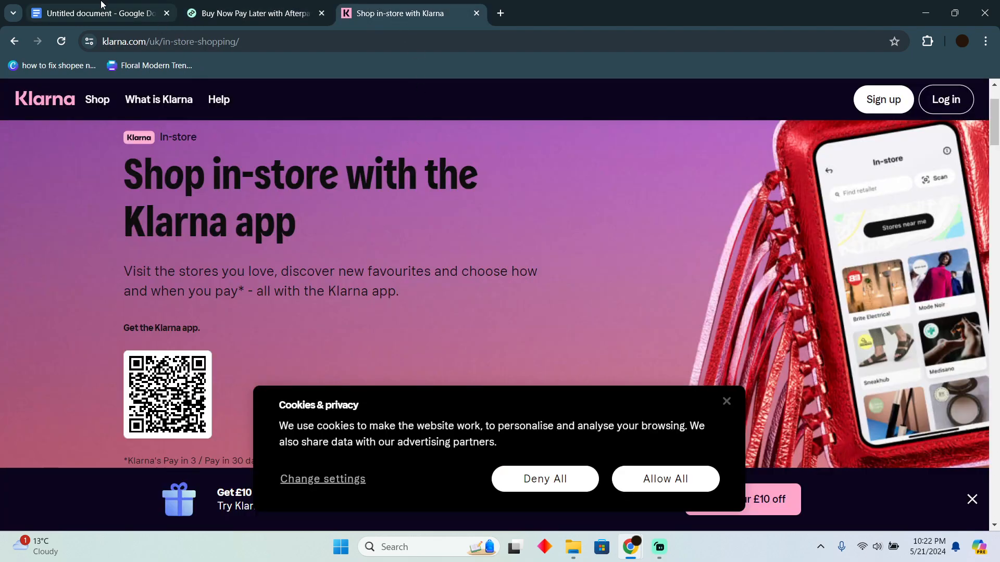
click(96, 13)
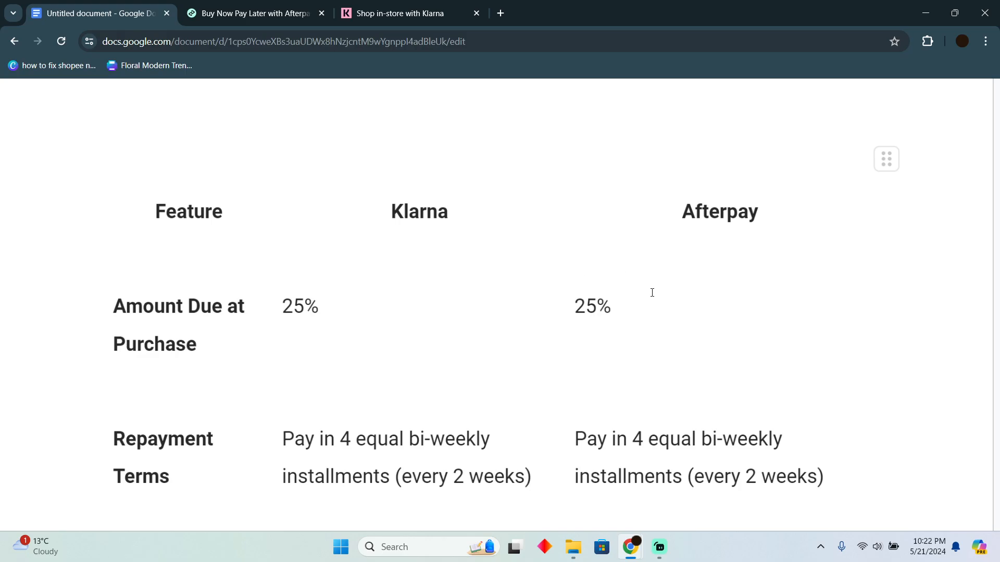
mouse_move(499, 275)
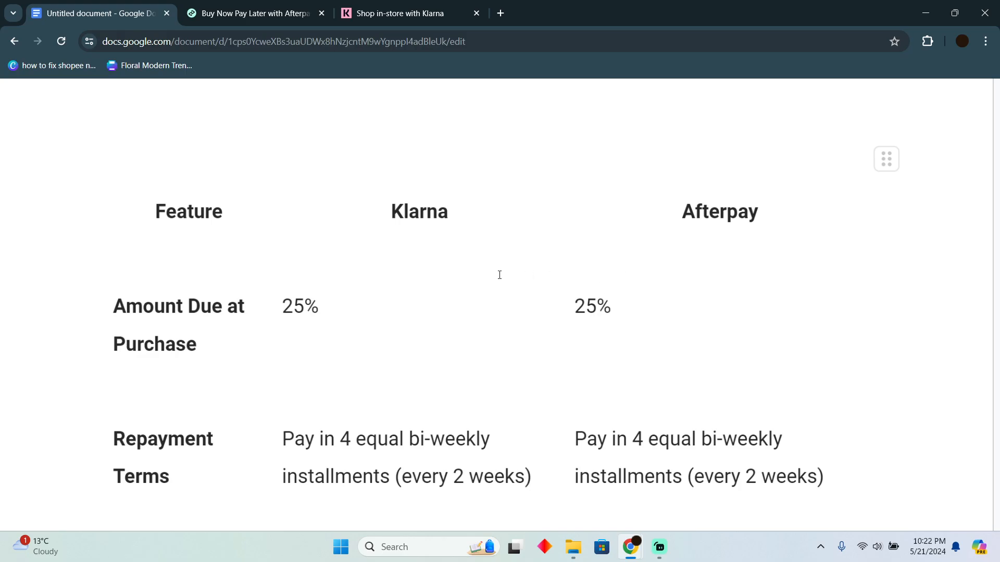
- Scroll to the Repayment Terms row and highlight part of Afterpay's repayment terms
scroll(down, 3)
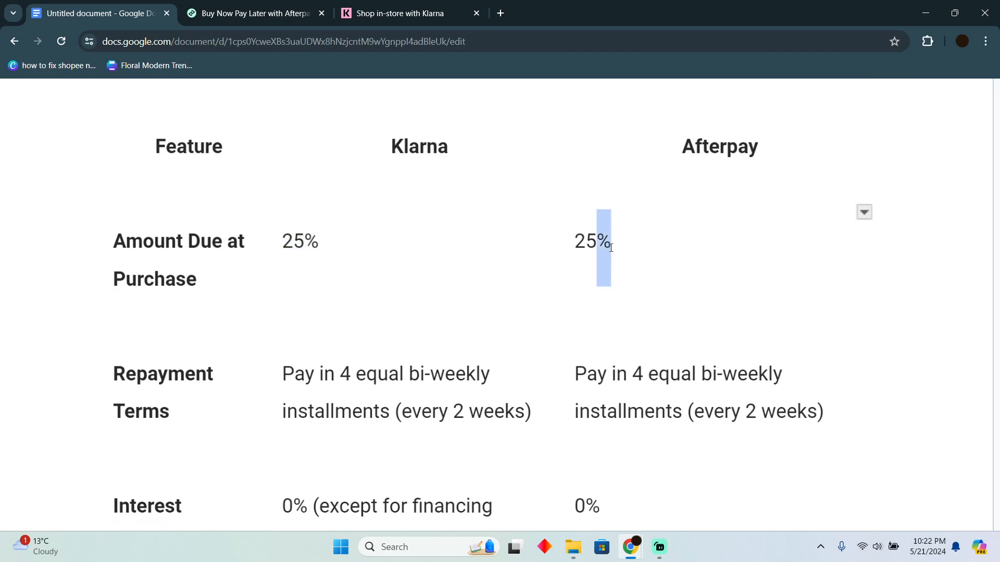
scroll(down, 3)
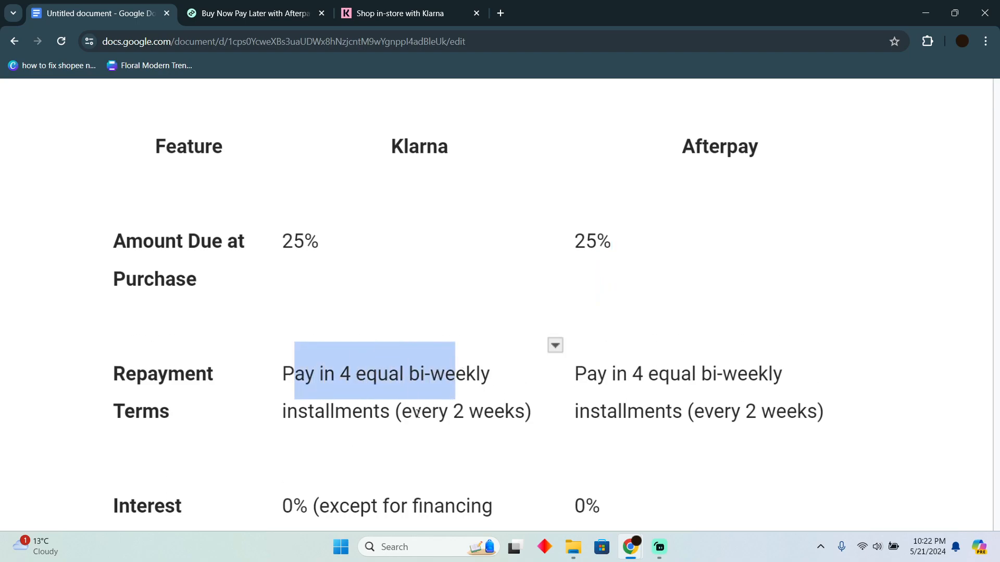
click(400, 412)
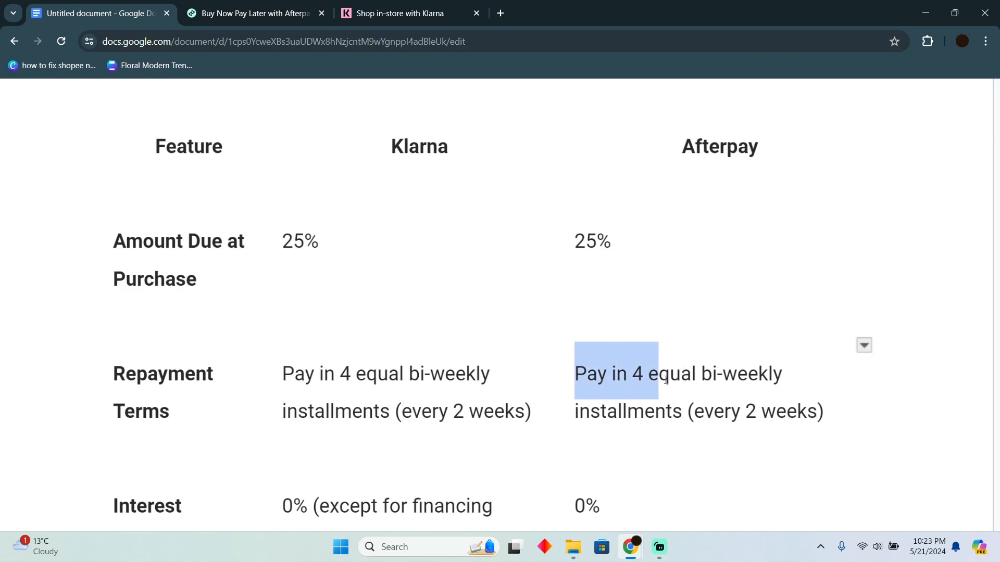
scroll(down, 3)
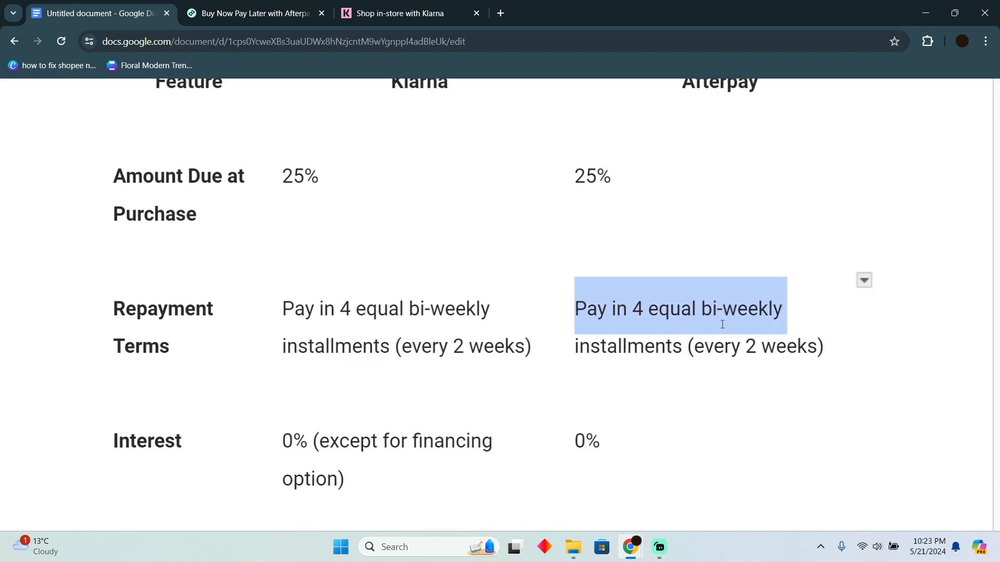
scroll(down, 3)
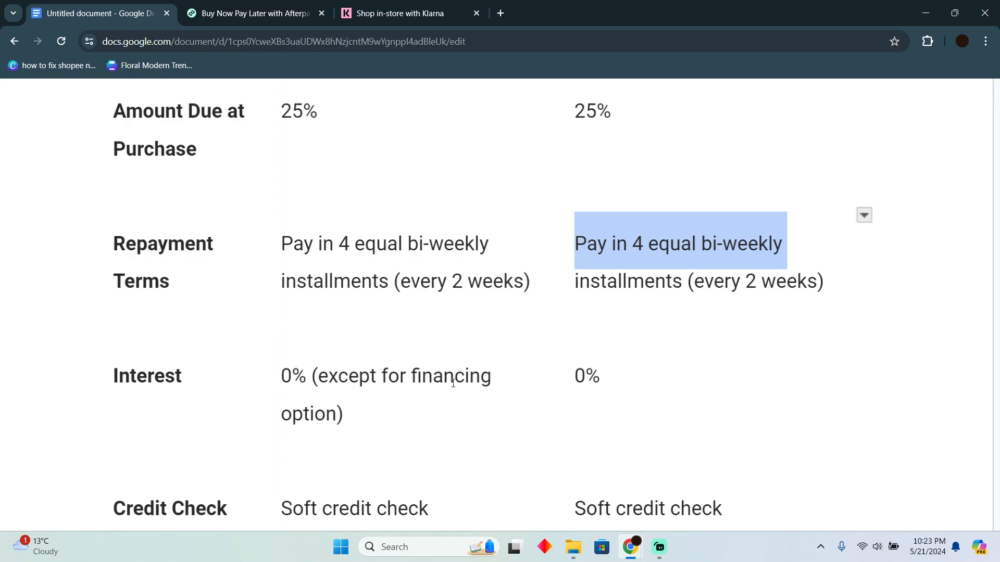
scroll(down, 3)
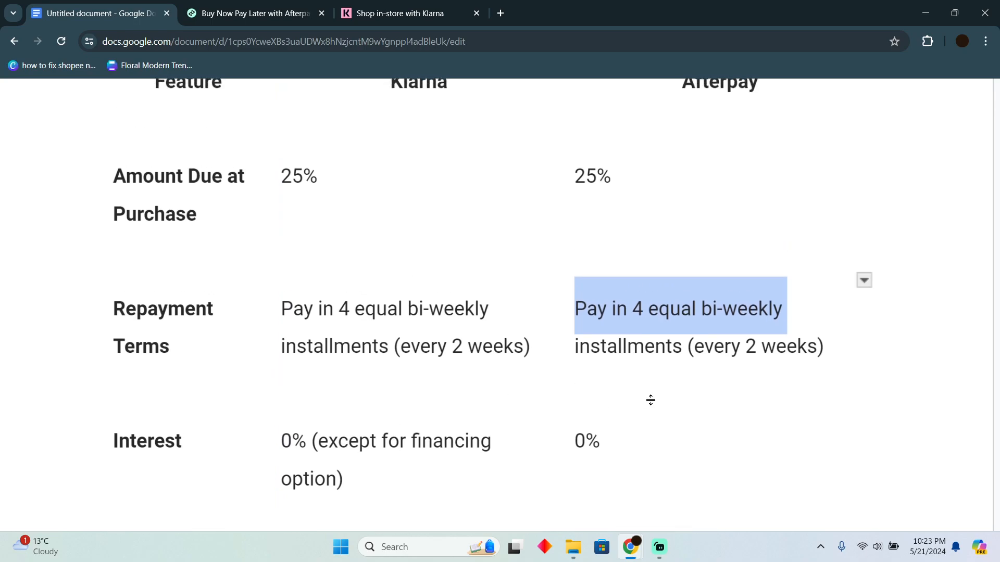
scroll(down, 3)
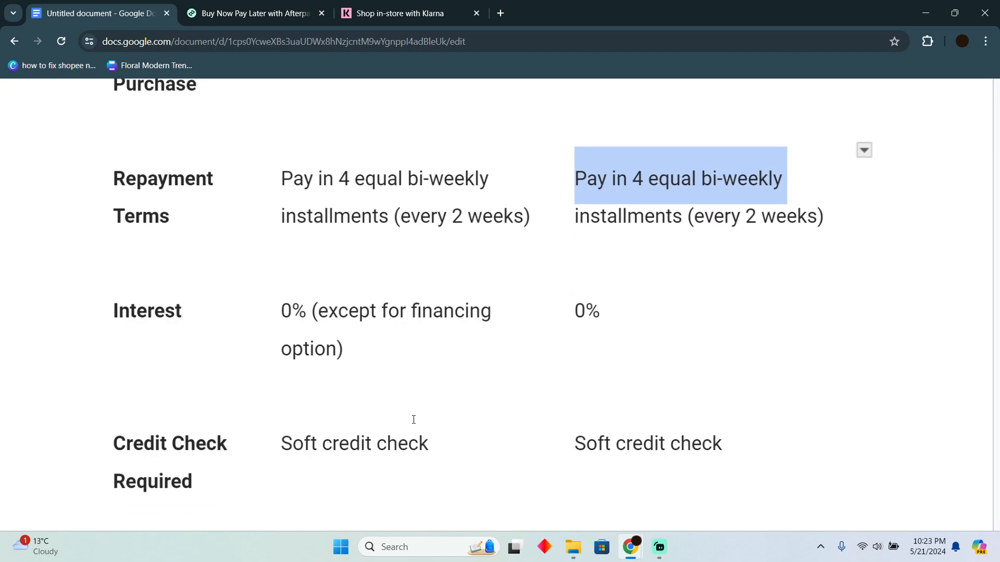
scroll(down, 3)
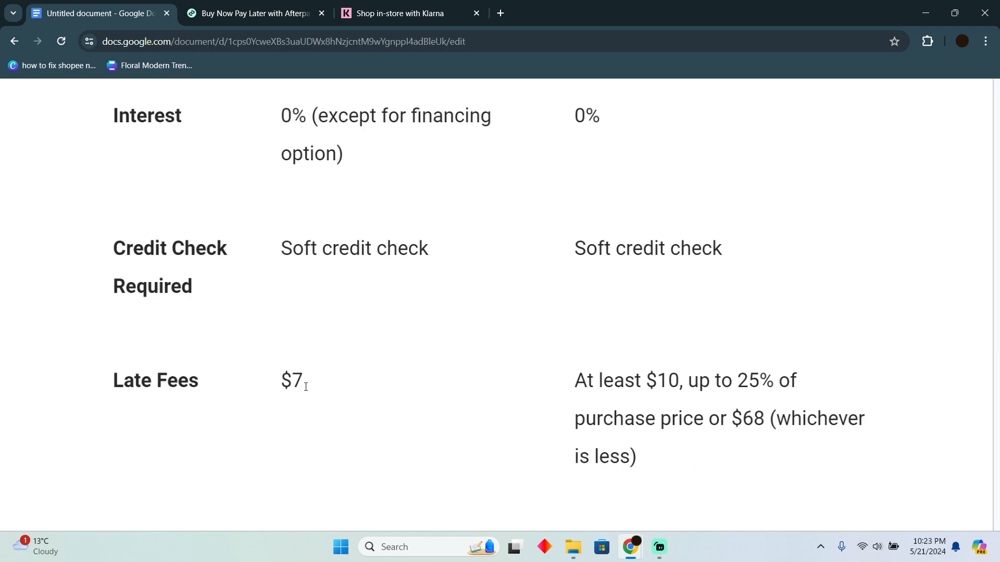
mouse_move(416, 388)
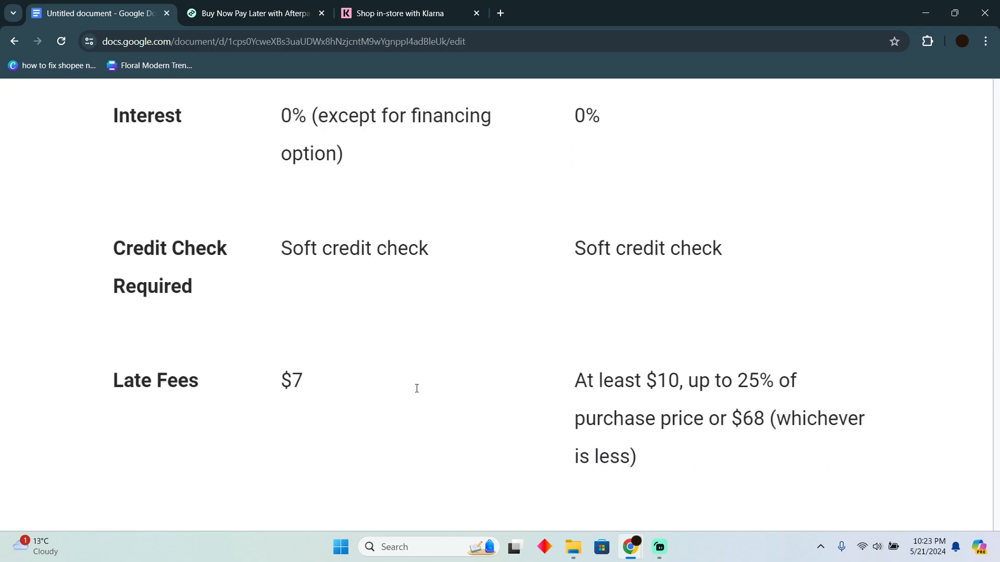
mouse_move(736, 386)
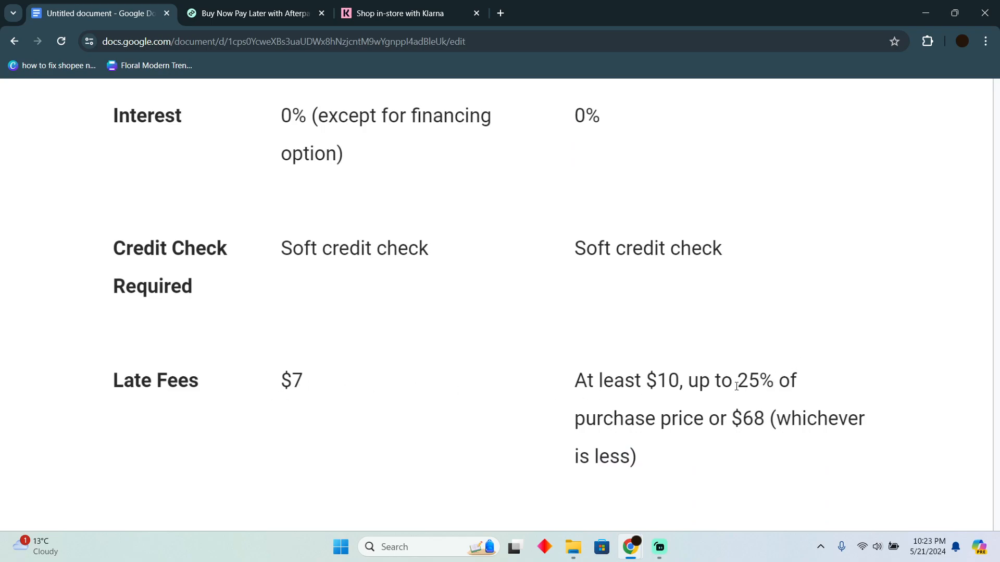
- Review the comparison table down through its Popular Brands row
scroll(down, 3)
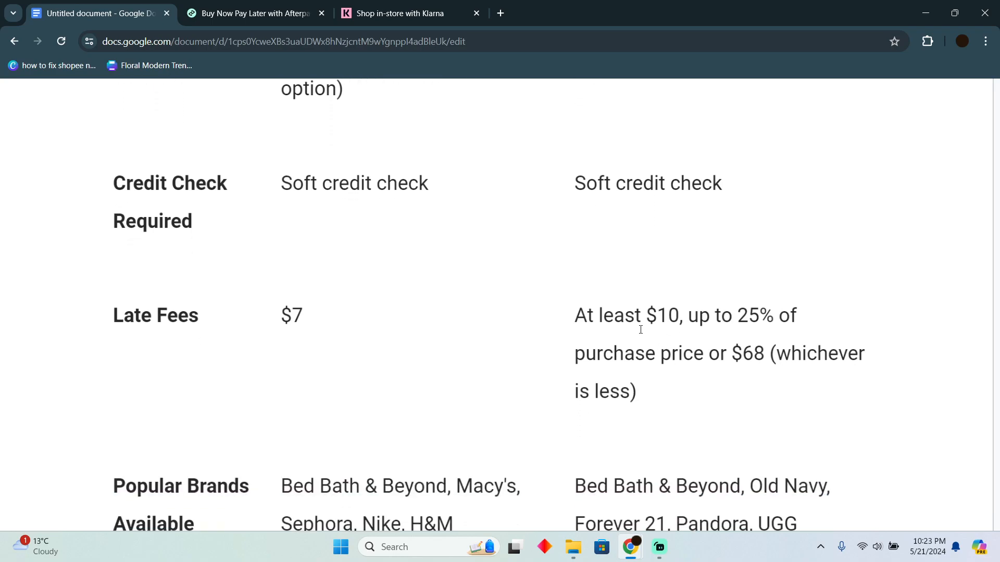
double_click(661, 315)
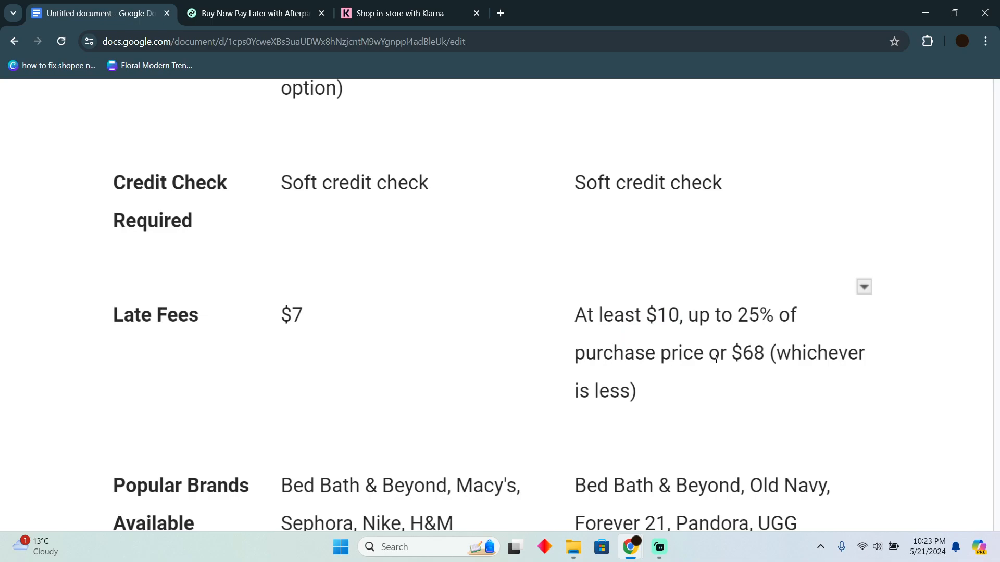
scroll(down, 3)
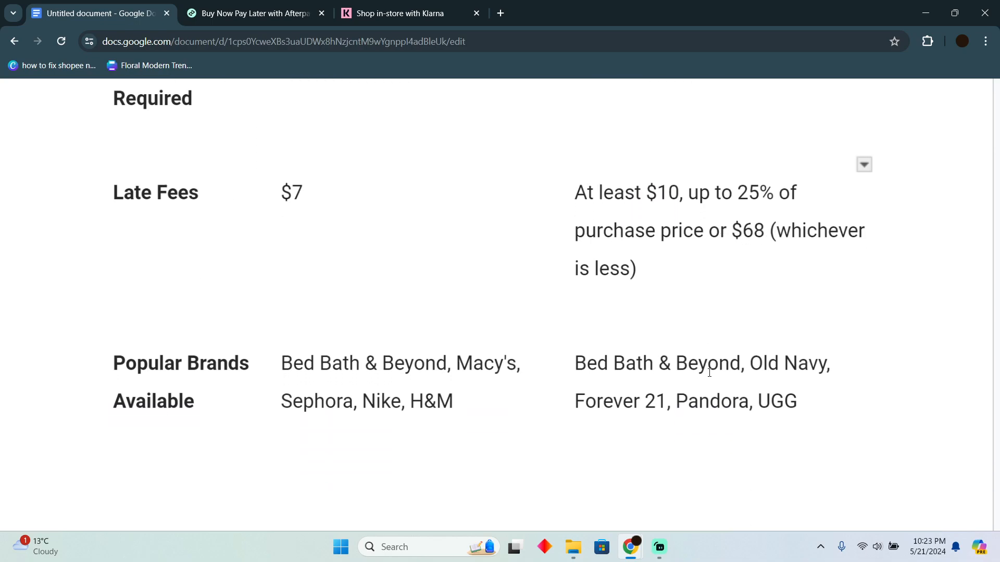
scroll(down, 3)
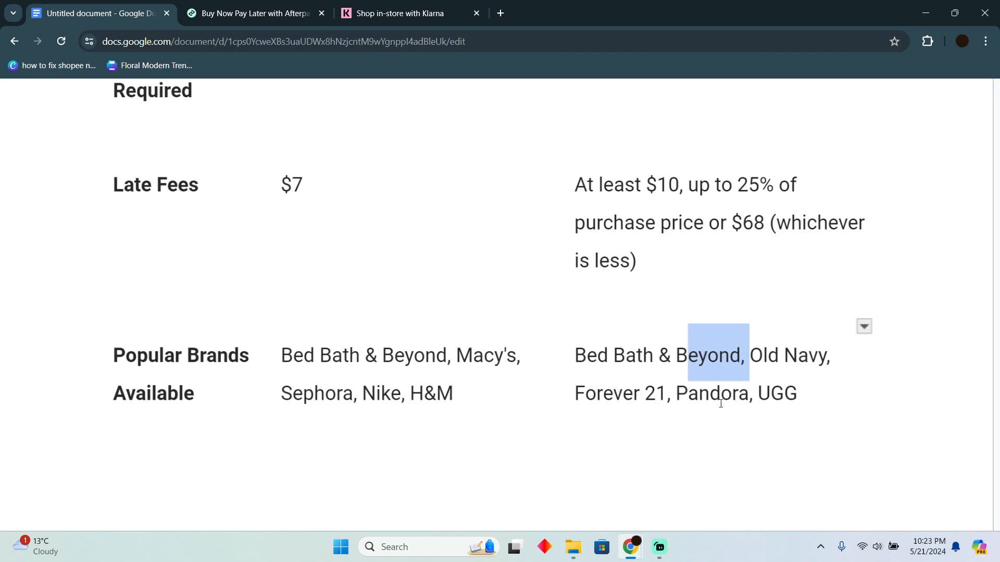
scroll(down, 3)
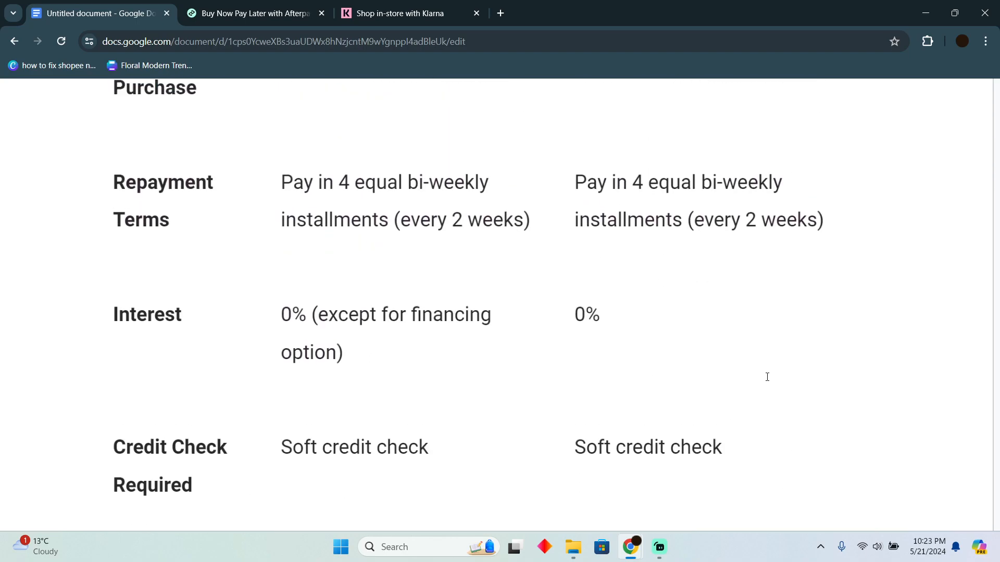
- Leave the document via the Afterpay site and land back on Klarna's in-store shopping page
click(252, 12)
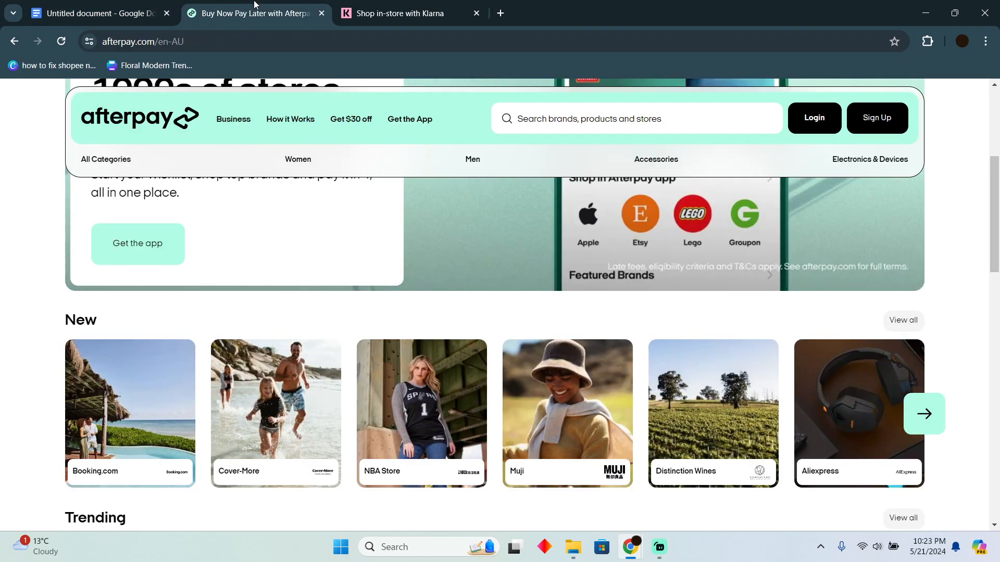
click(402, 13)
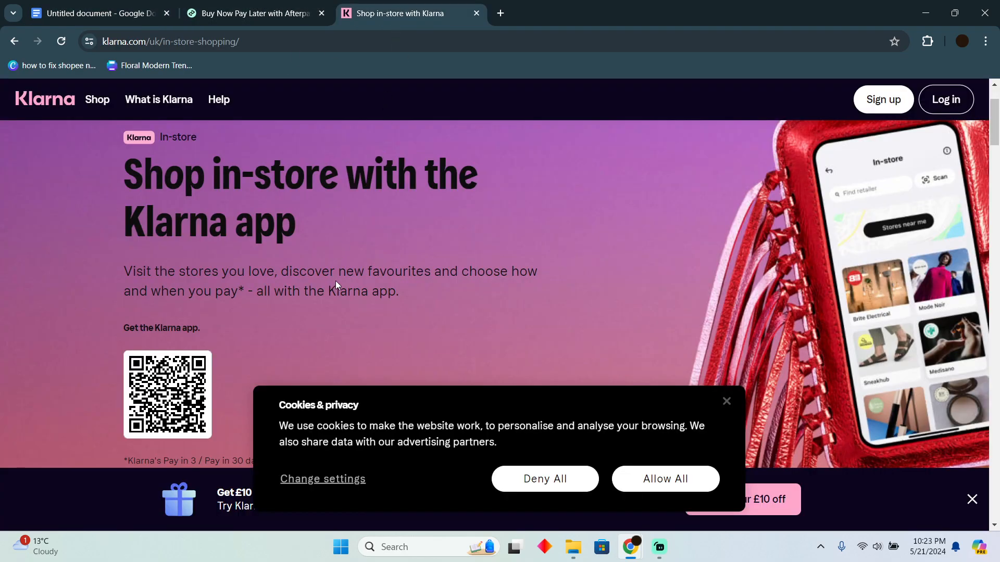